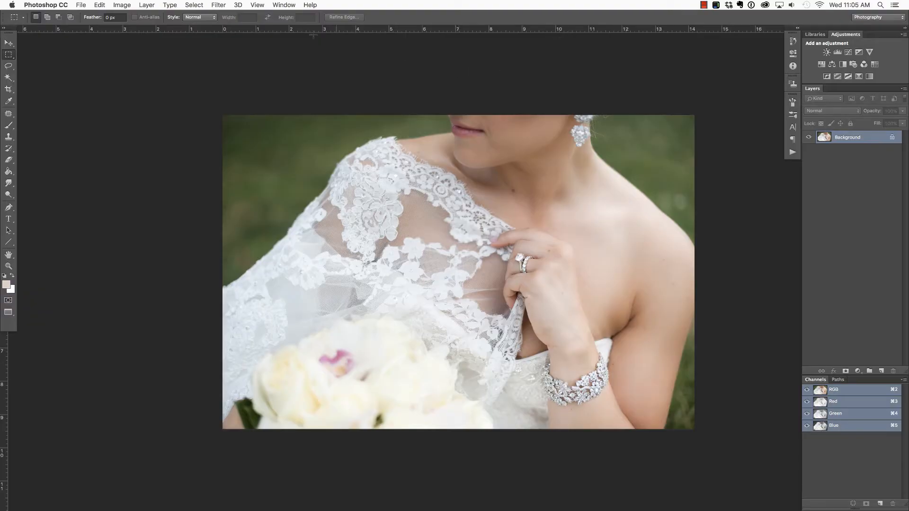
Show the Actions panel via the Window menu, listing the saved action sets.
click(283, 5)
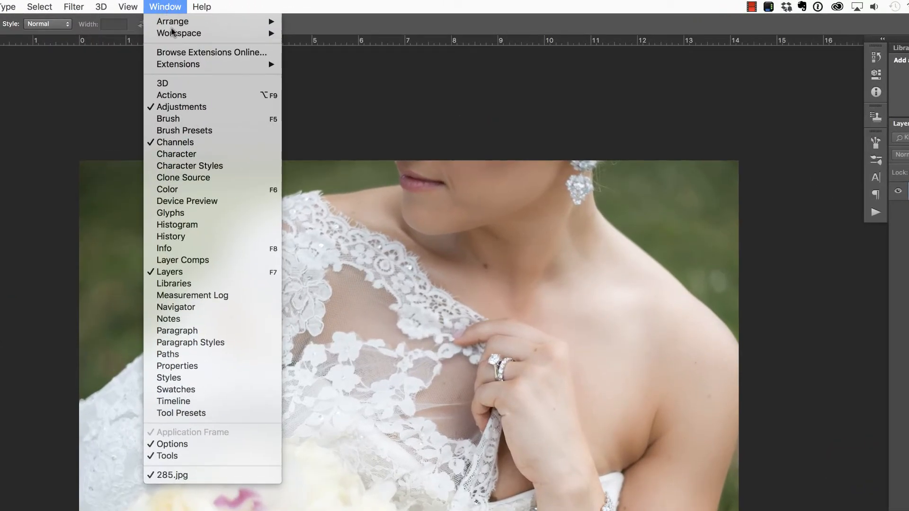
mouse_move(197, 95)
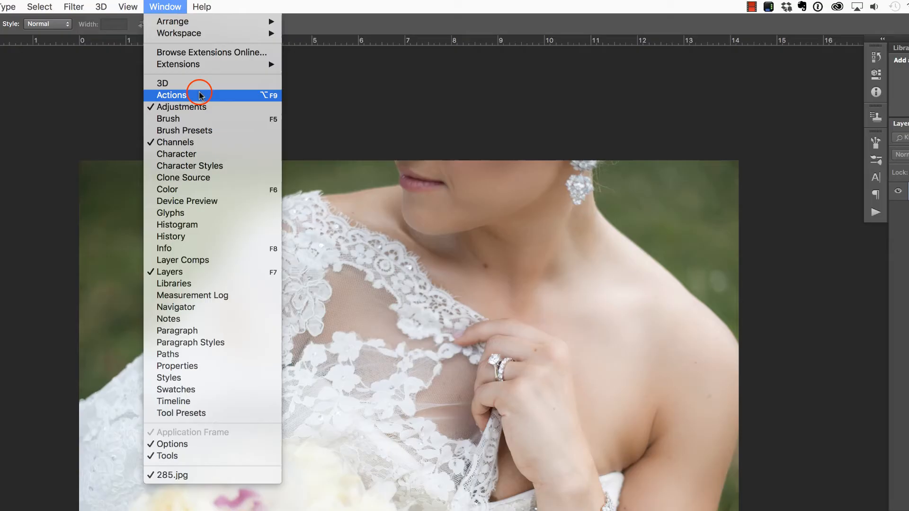
click(171, 95)
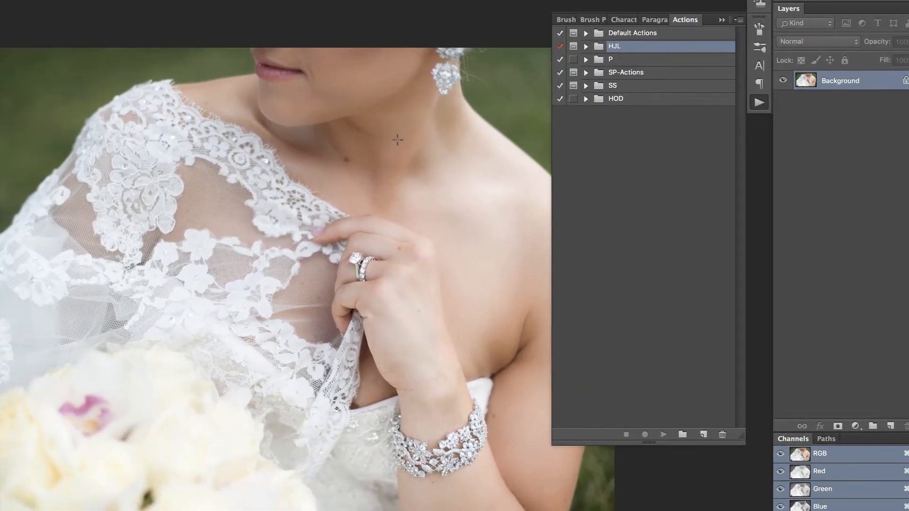
mouse_move(738, 23)
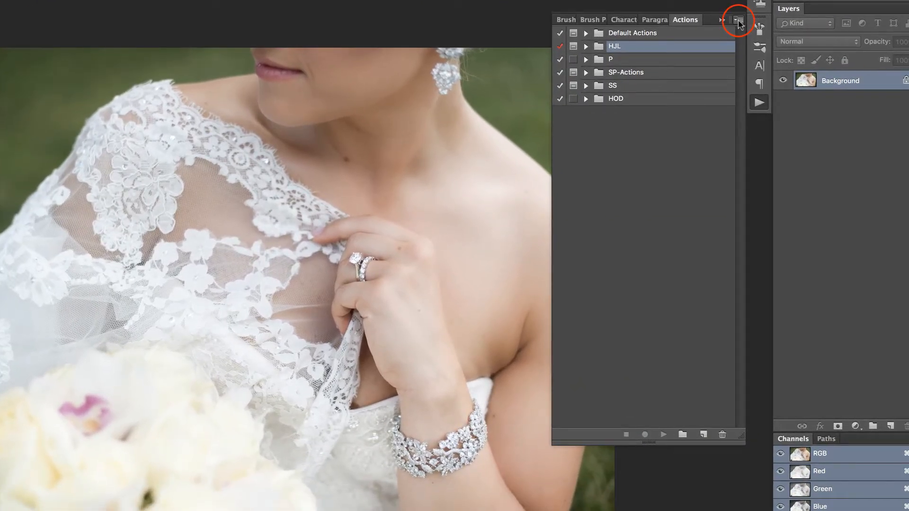
Choose Load Actions… from the Actions panel flyout to browse for an action file.
click(738, 19)
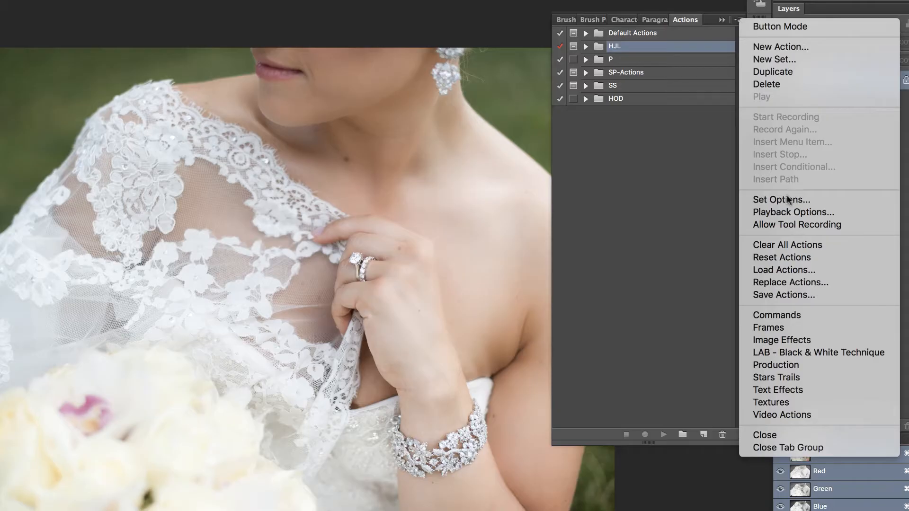
mouse_move(784, 269)
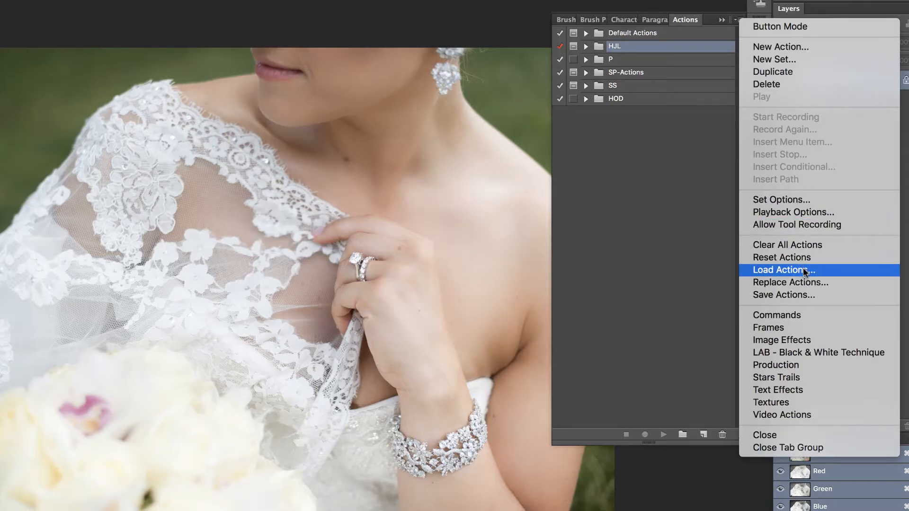
click(784, 270)
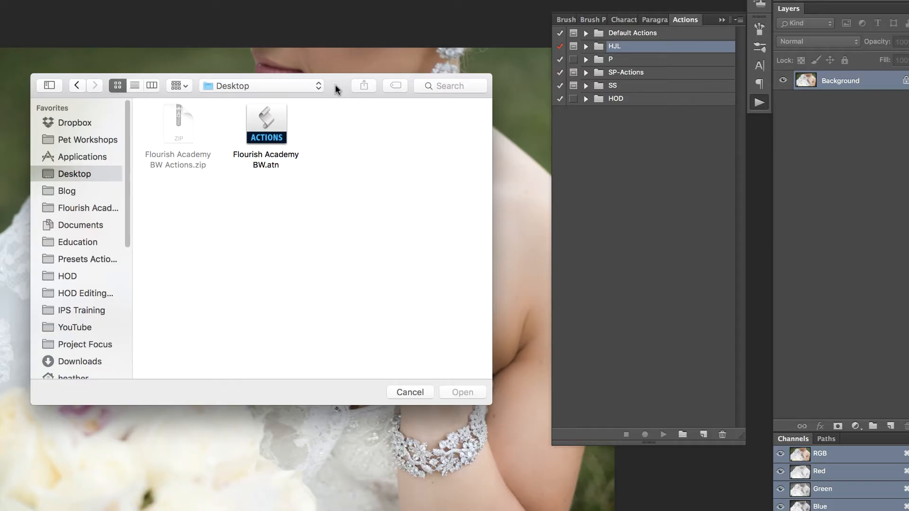
mouse_move(326, 198)
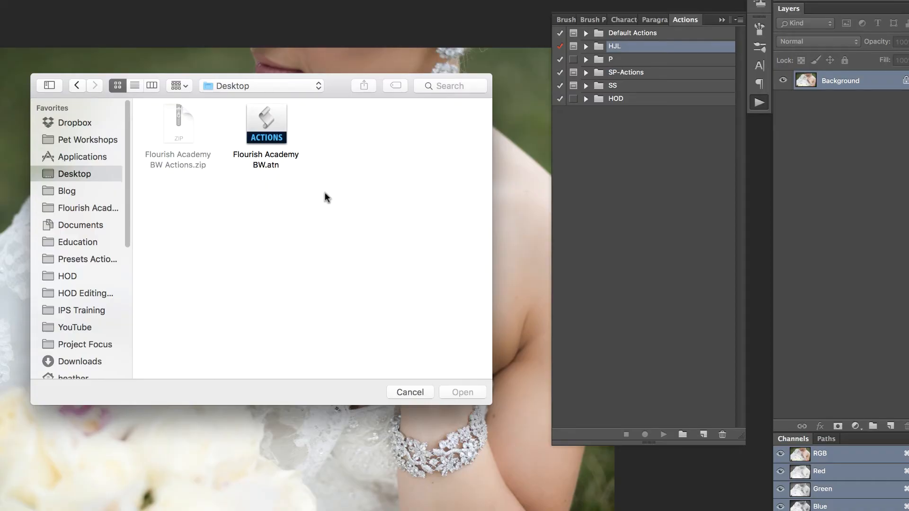
Load Flourish Academy BW.atn from the Desktop, adding its five black-and-white actions.
click(266, 123)
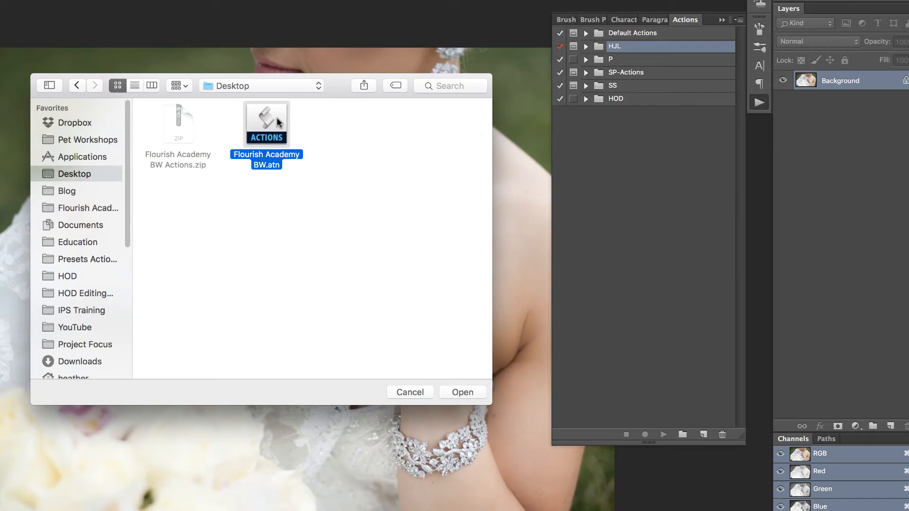
click(462, 392)
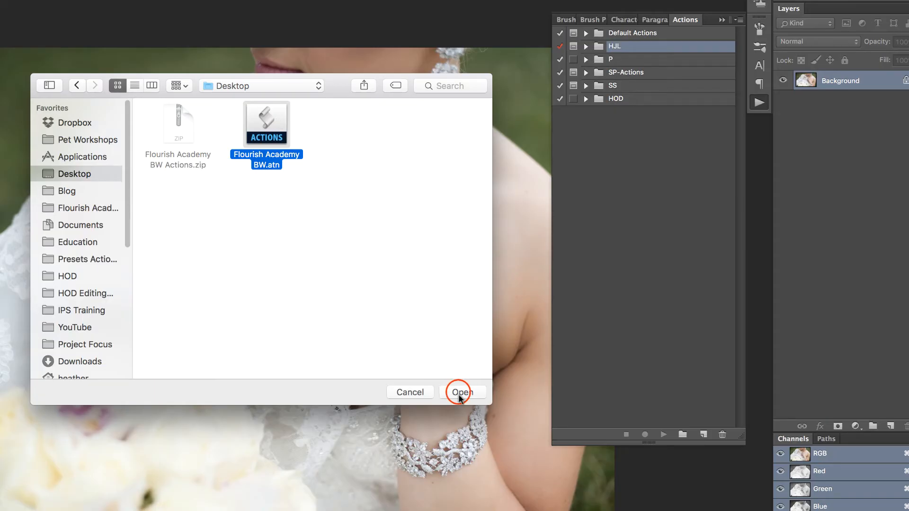
click(461, 392)
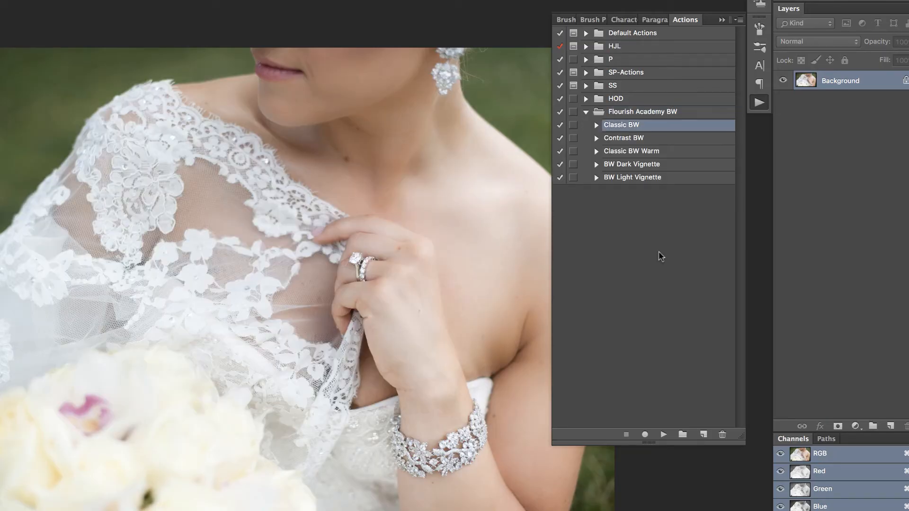
mouse_move(663, 189)
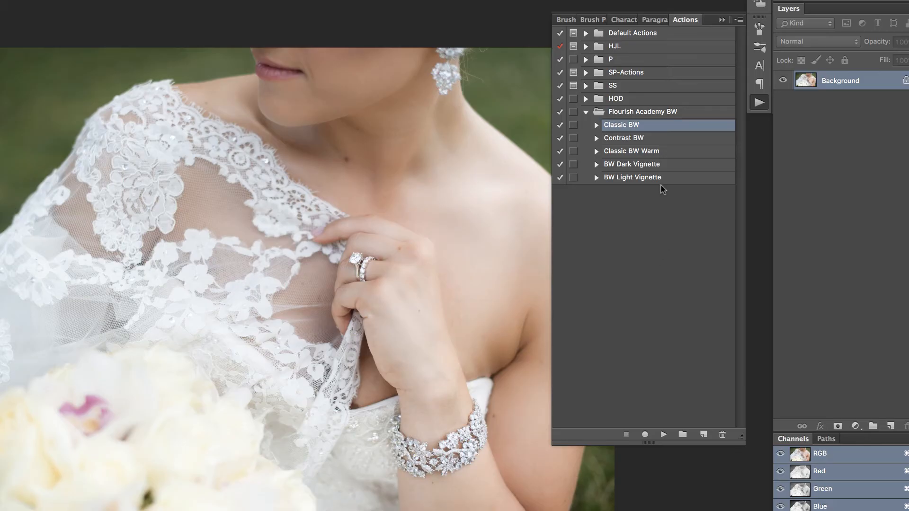
mouse_move(670, 154)
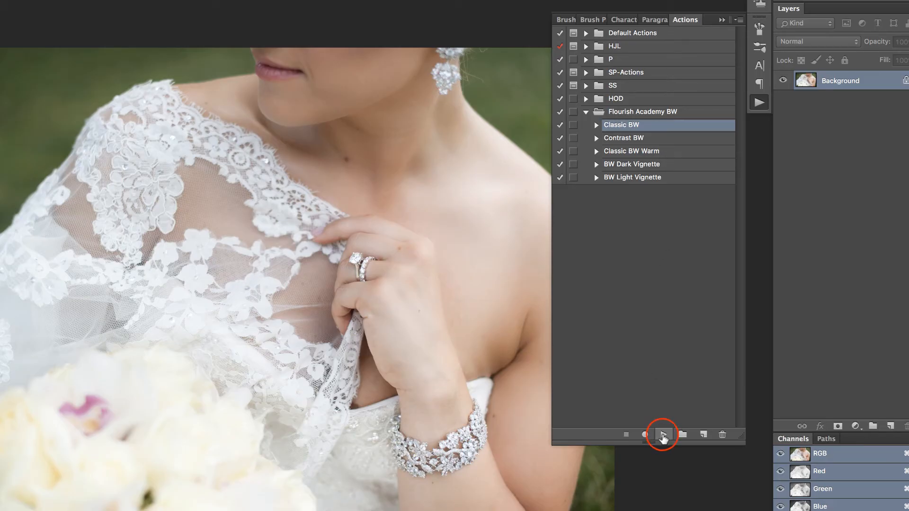
Play the Classic BW action, turning the bride photo black and white on a new BW layer.
click(660, 434)
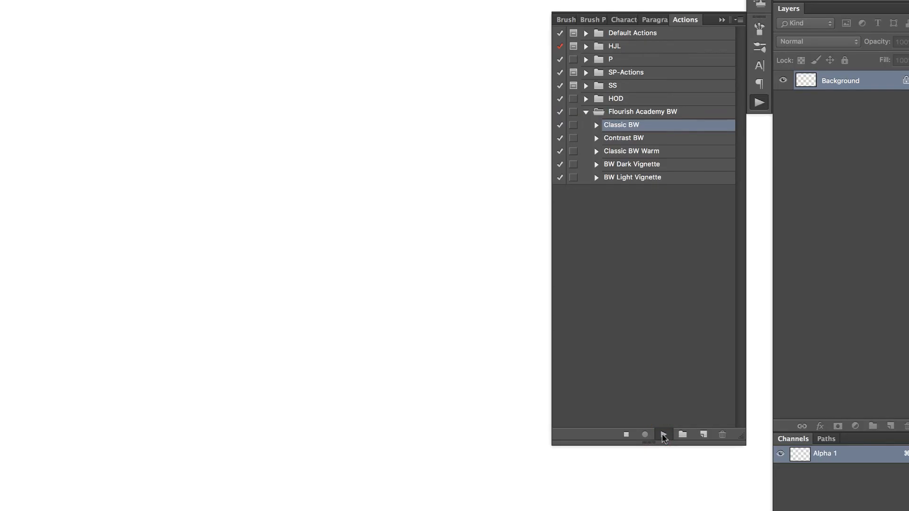
click(663, 434)
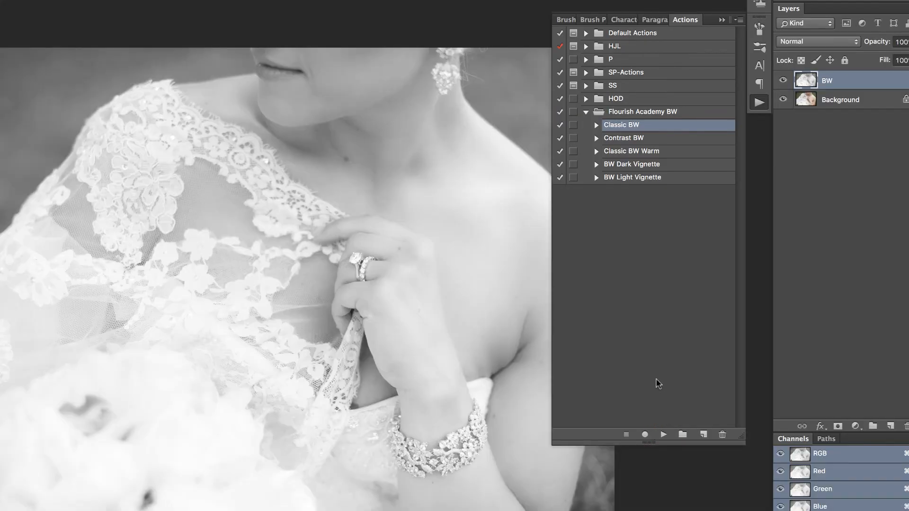
mouse_move(686, 150)
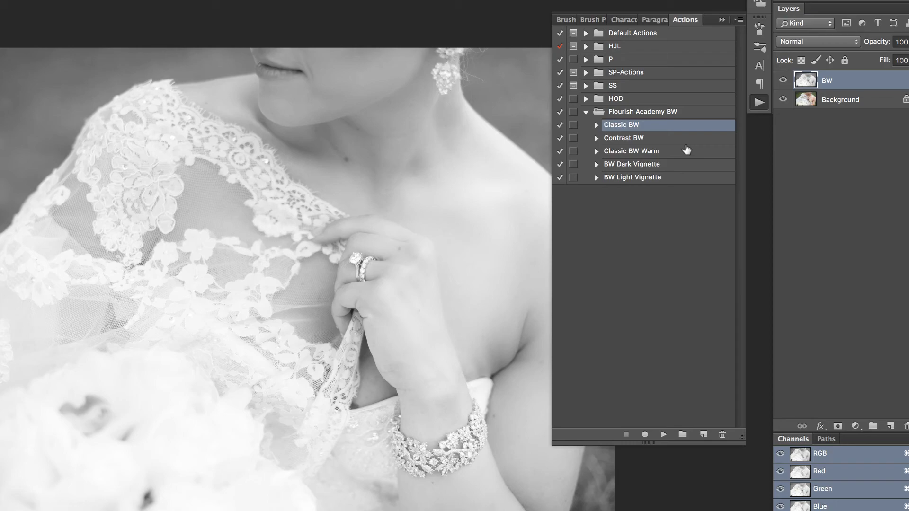
Assign Shift+F2 as the Classic BW action's function-key shortcut in Action Options.
double_click(622, 125)
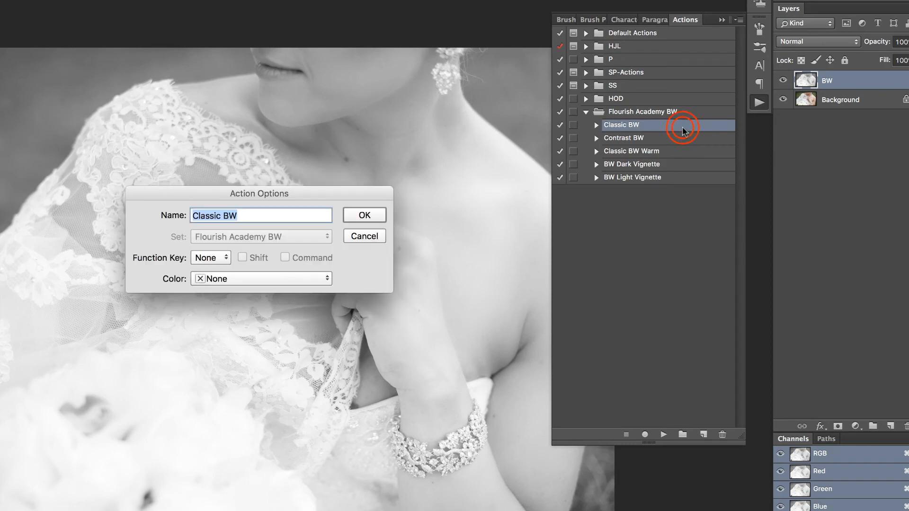
click(210, 258)
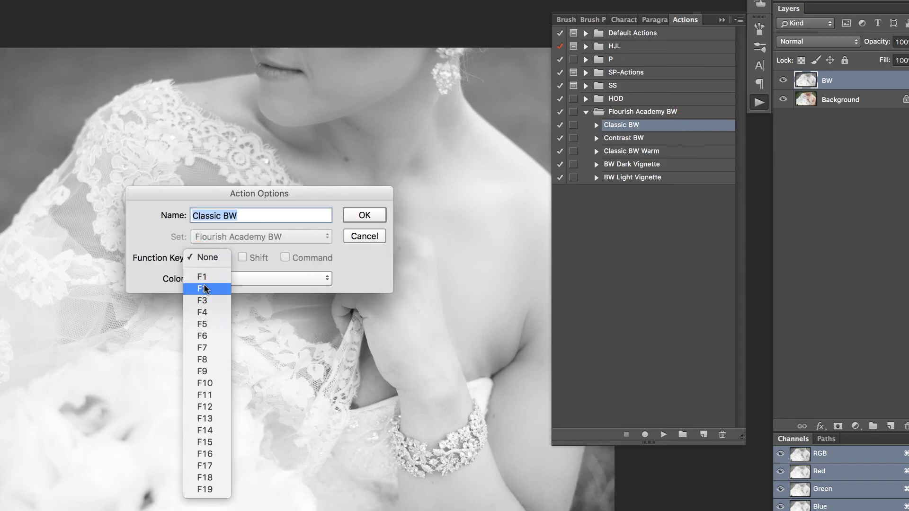
click(201, 287)
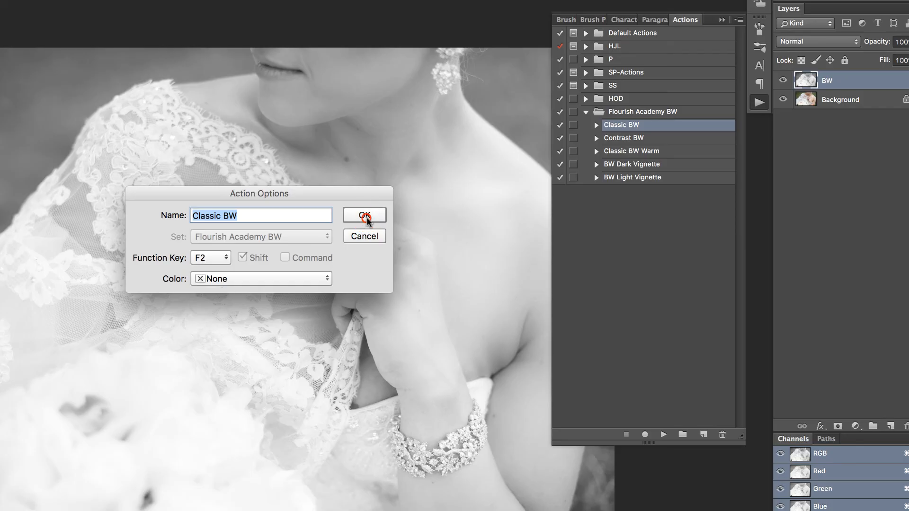
click(364, 215)
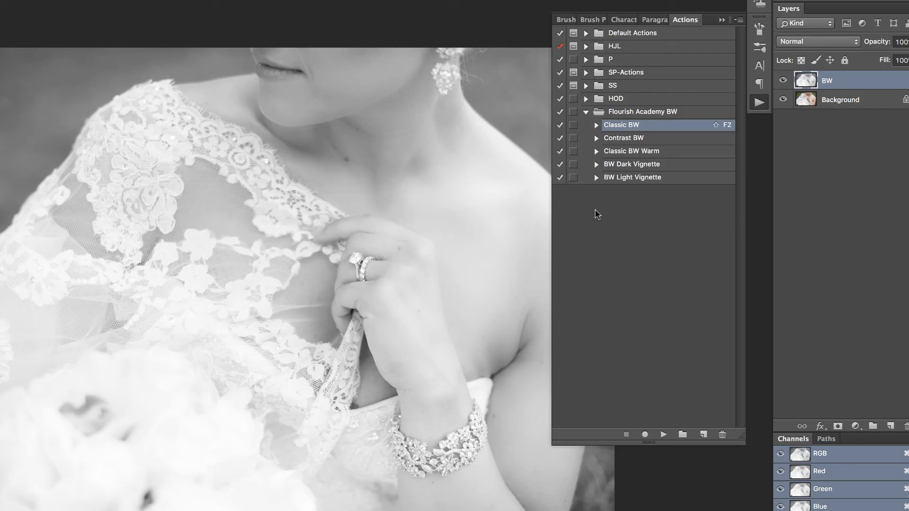